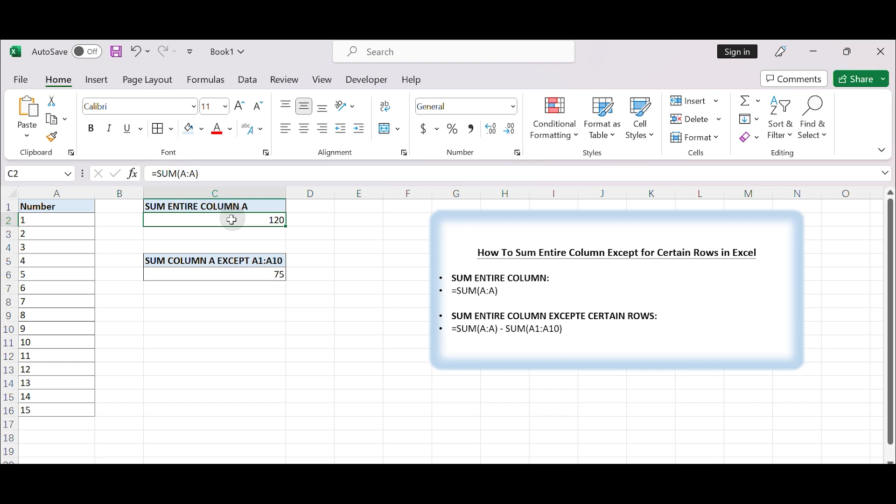
# - Enter =SUM(A:A) in C2 to total column A as 120, then reopen it for review
pyautogui.click(219, 274)
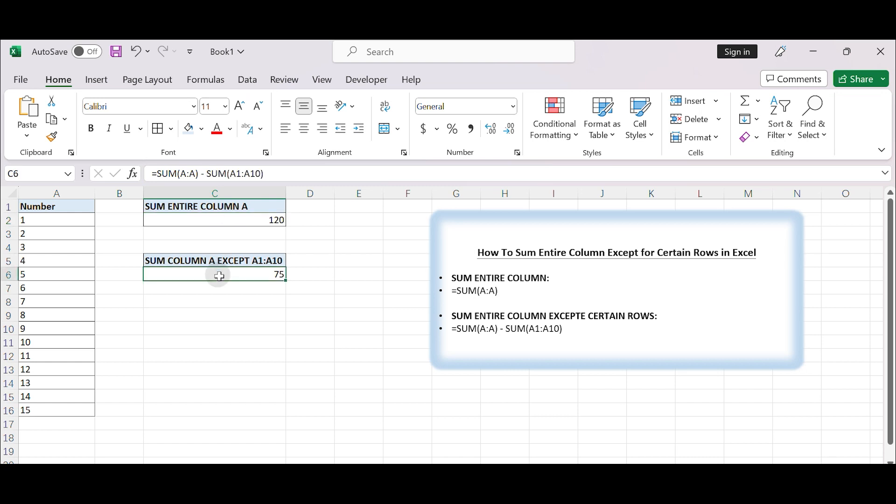
pyautogui.click(214, 220)
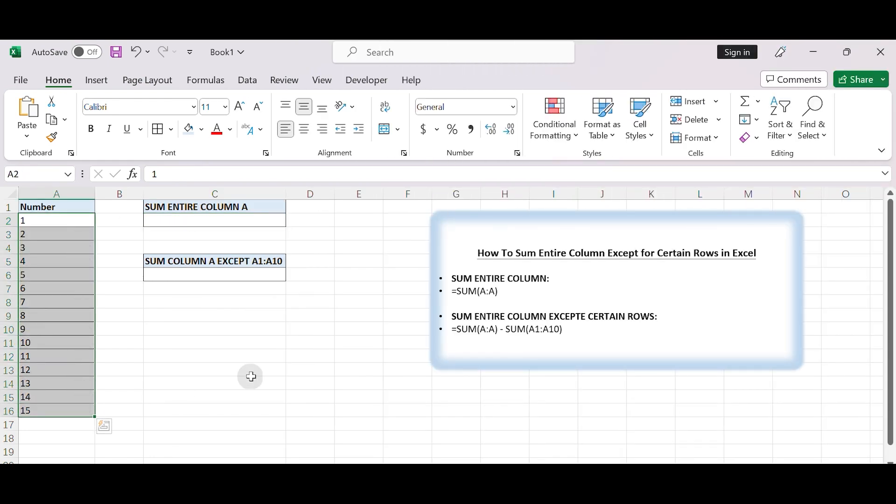
pyautogui.moveTo(225, 221)
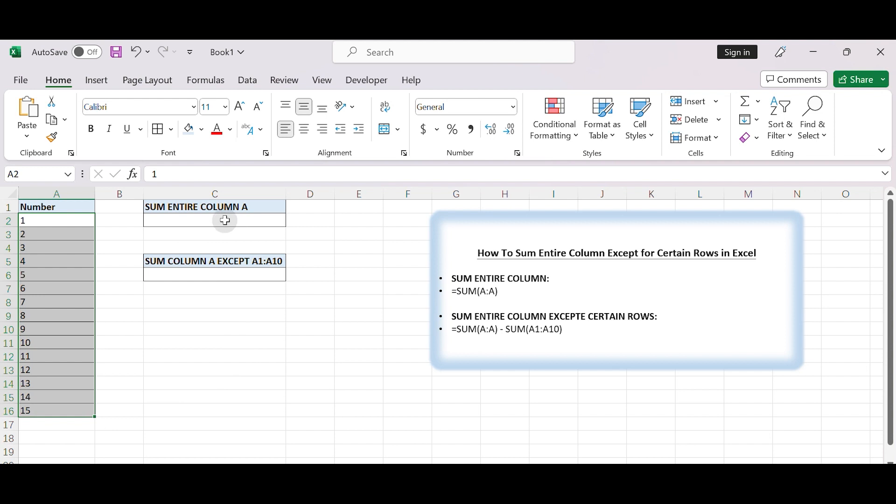
pyautogui.click(214, 220)
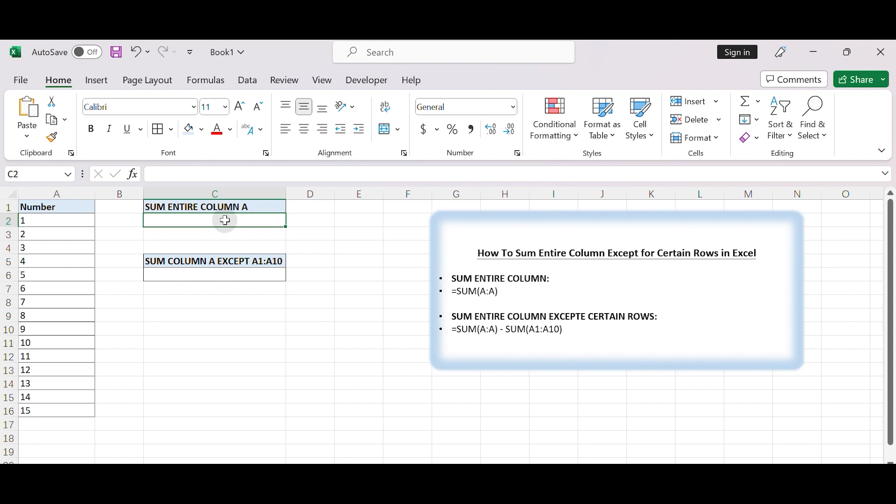
pyautogui.write('=S')
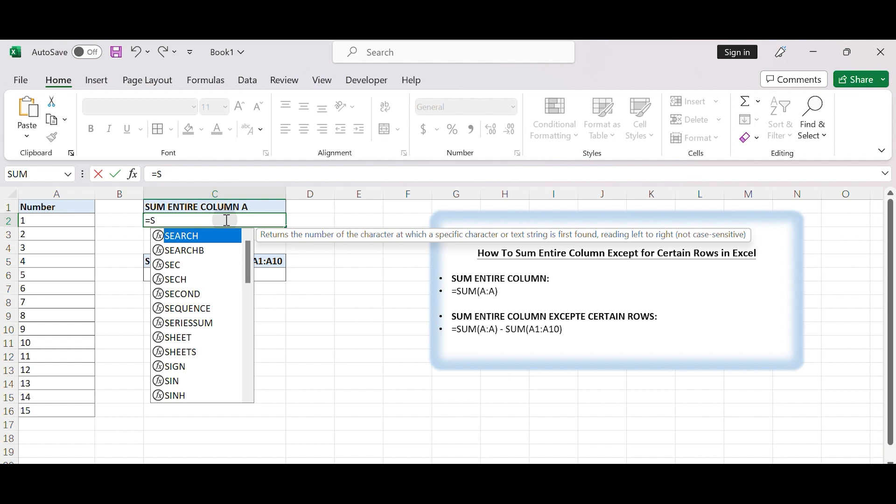
pyautogui.write('UM(A:A')
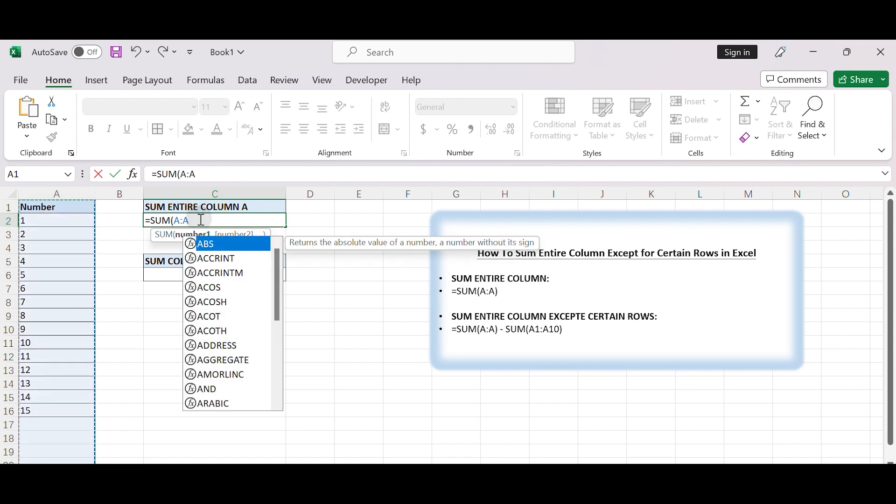
pyautogui.write(')')
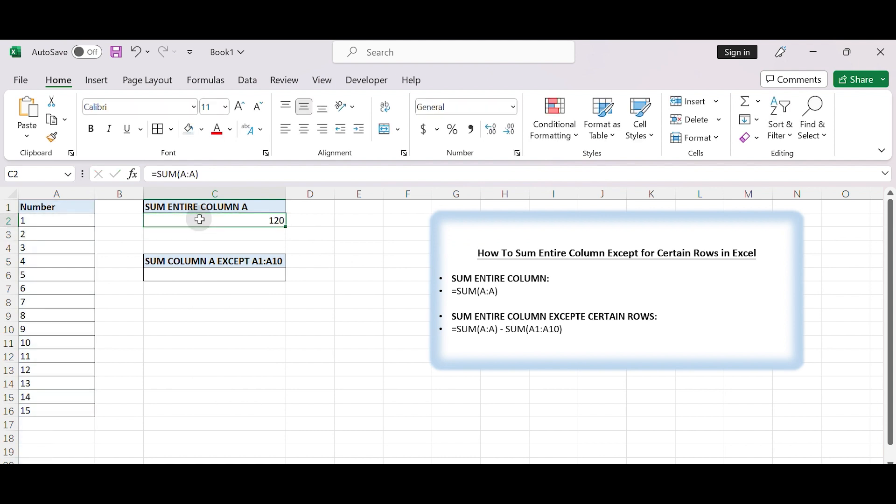
pyautogui.doubleClick(214, 220)
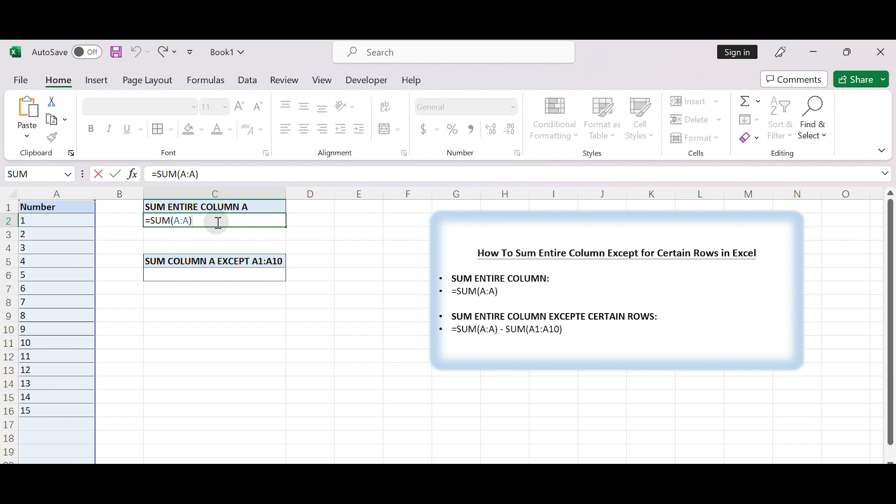
pyautogui.press('Return')
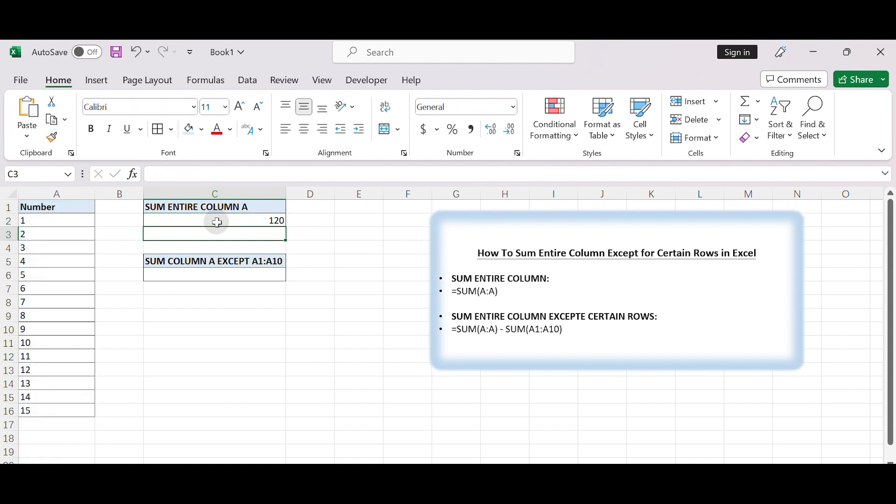
pyautogui.click(214, 221)
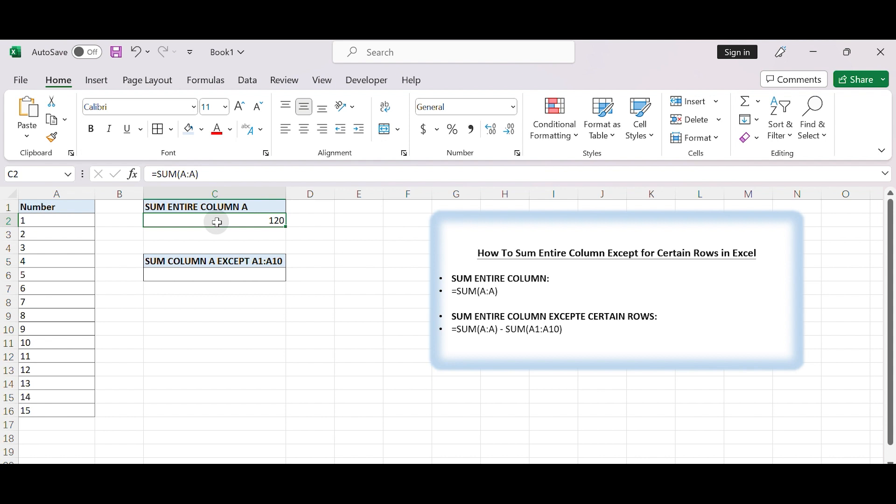
pyautogui.click(56, 207)
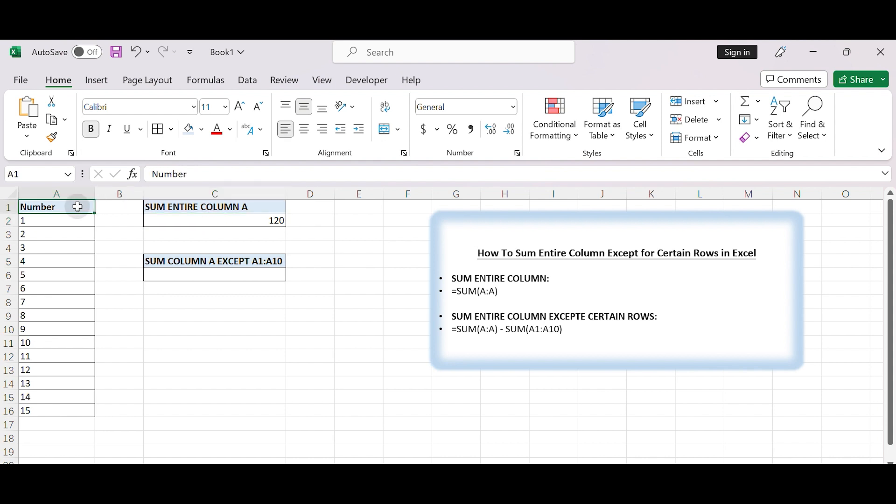
pyautogui.click(214, 220)
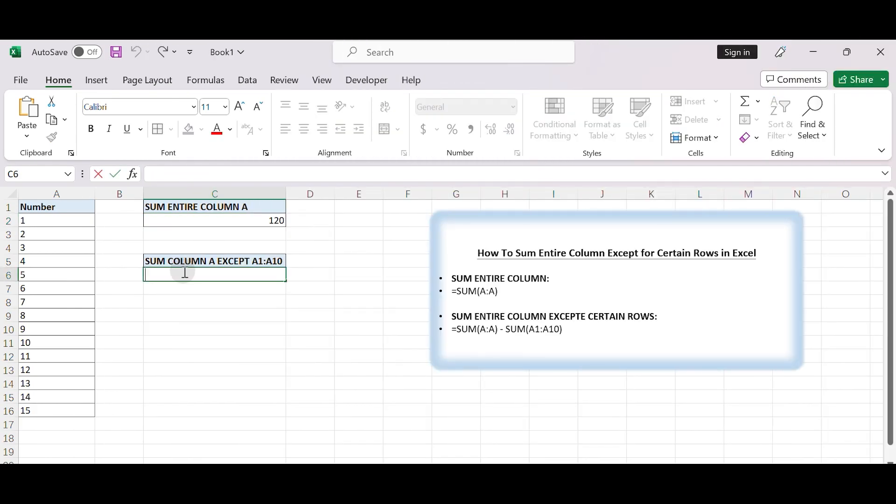
# - Enter =SUM(A:A)-SUM(A1:A10) in C6 so it returns 75, then review the formula
pyautogui.write('=SUM(A:A')
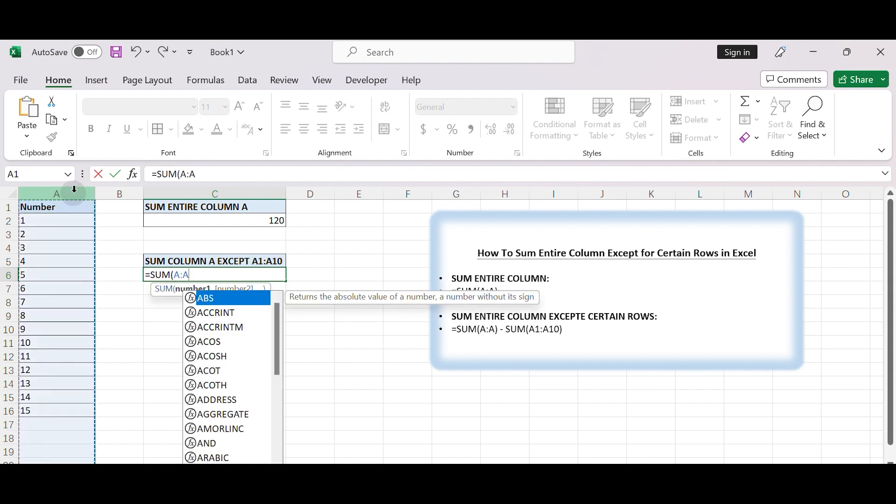
pyautogui.write(')=')
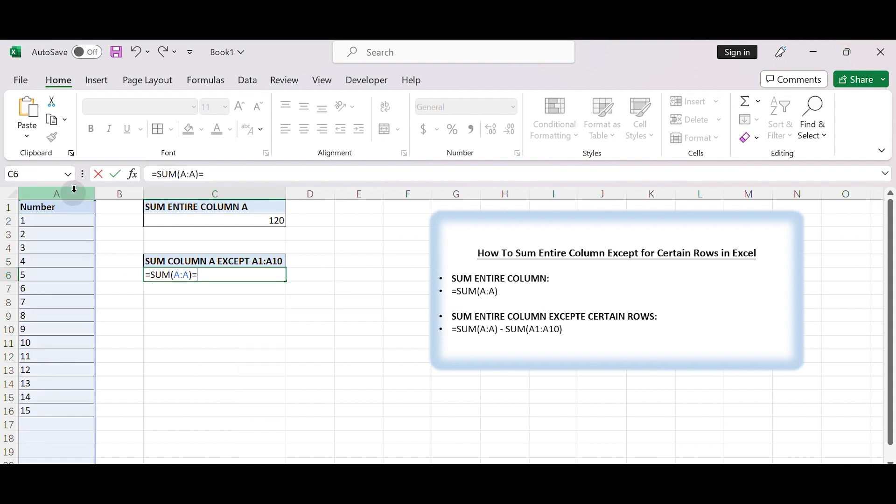
pyautogui.write('-SUM(A1:A10')
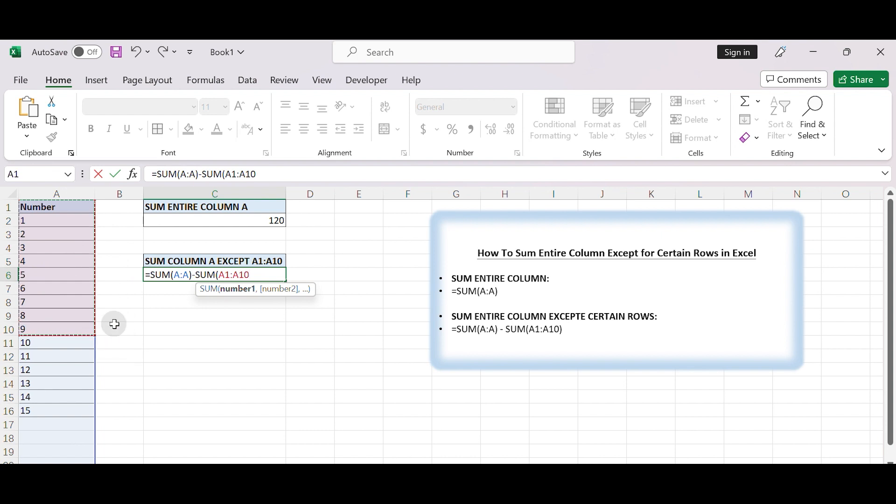
pyautogui.press('Return')
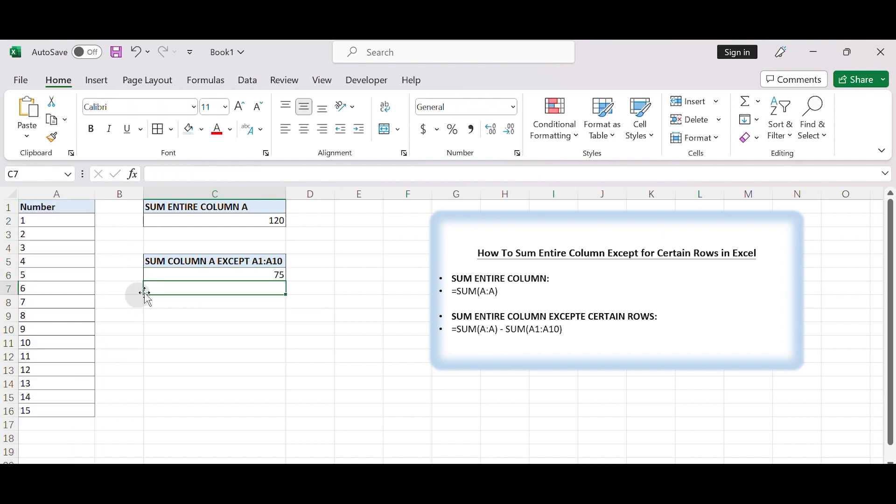
pyautogui.write('=SUM(A:A)-SUM(A1:A10)')
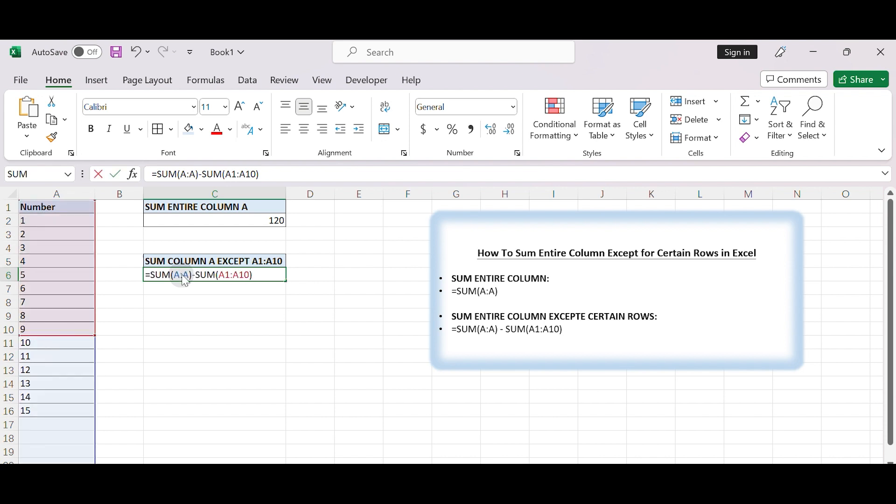